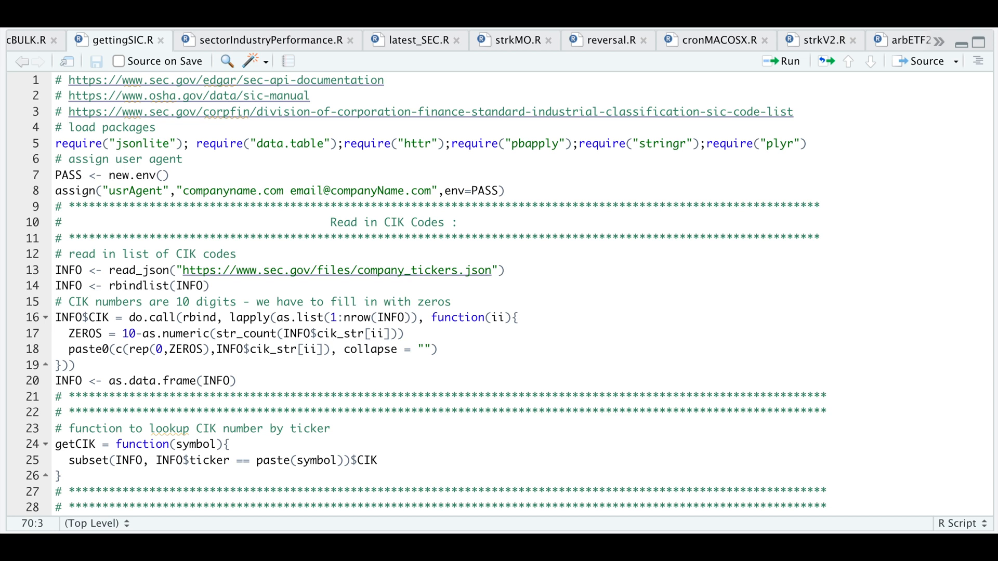
mouse_move(722, 156)
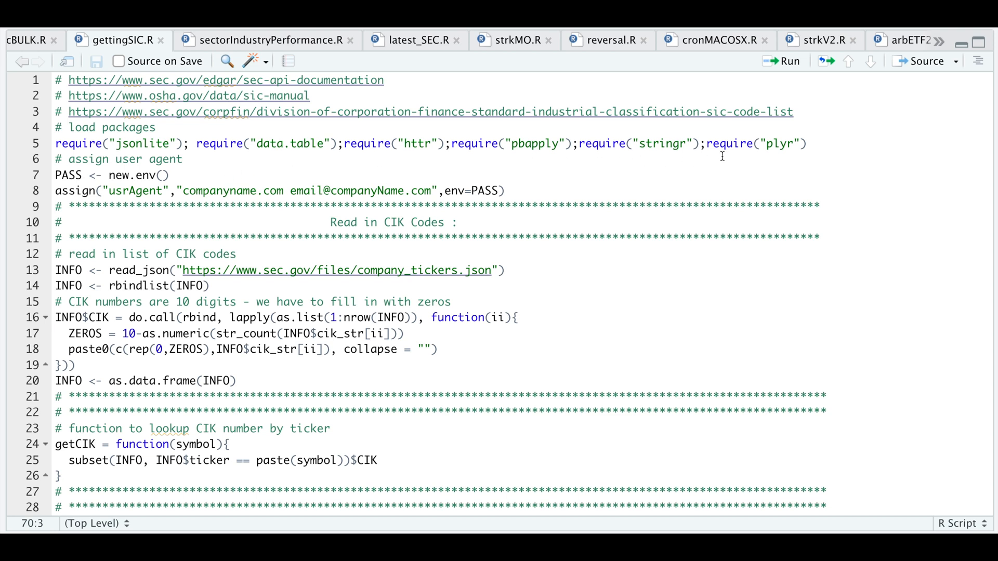
mouse_move(237, 196)
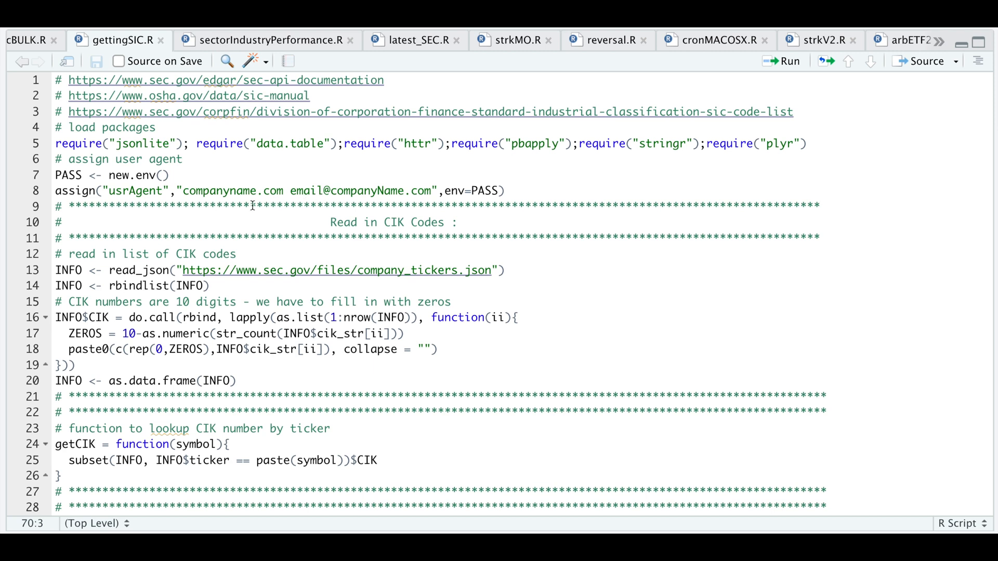
mouse_move(295, 206)
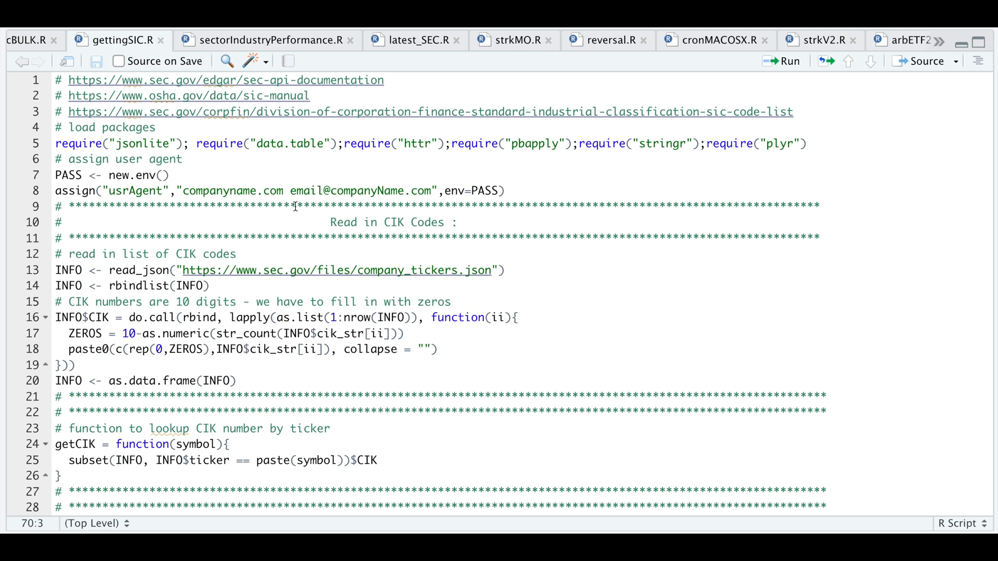
mouse_move(275, 223)
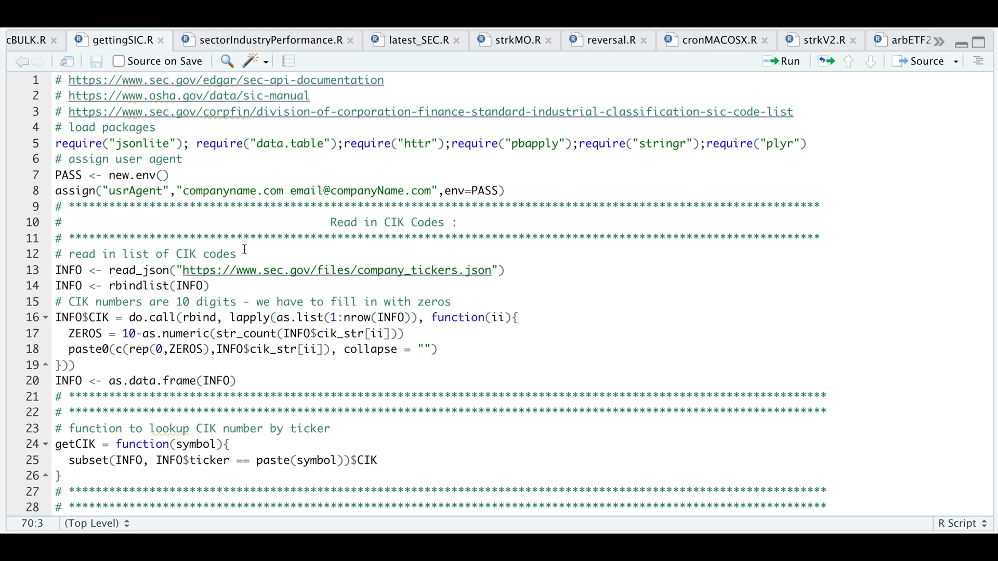
mouse_move(306, 281)
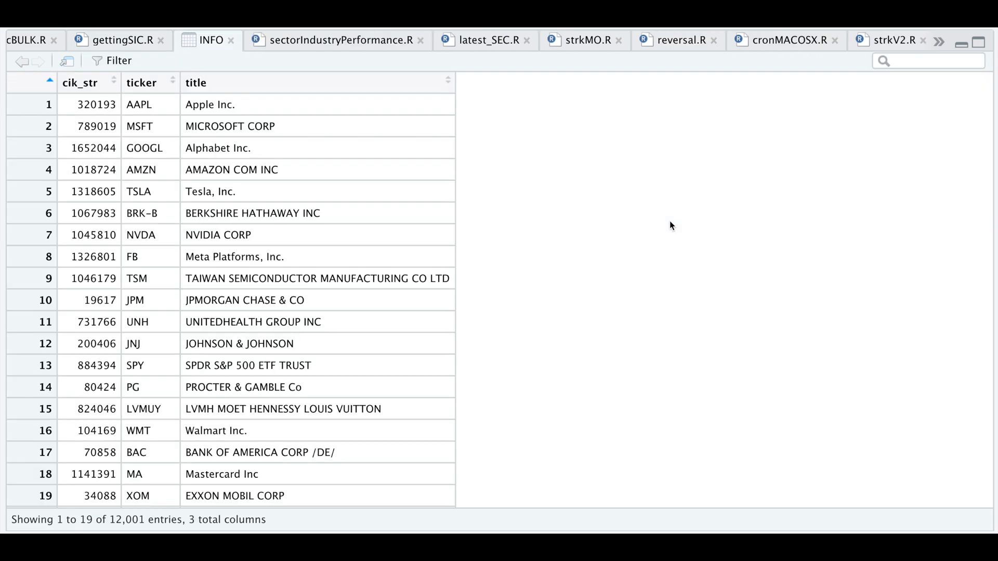
mouse_move(82, 88)
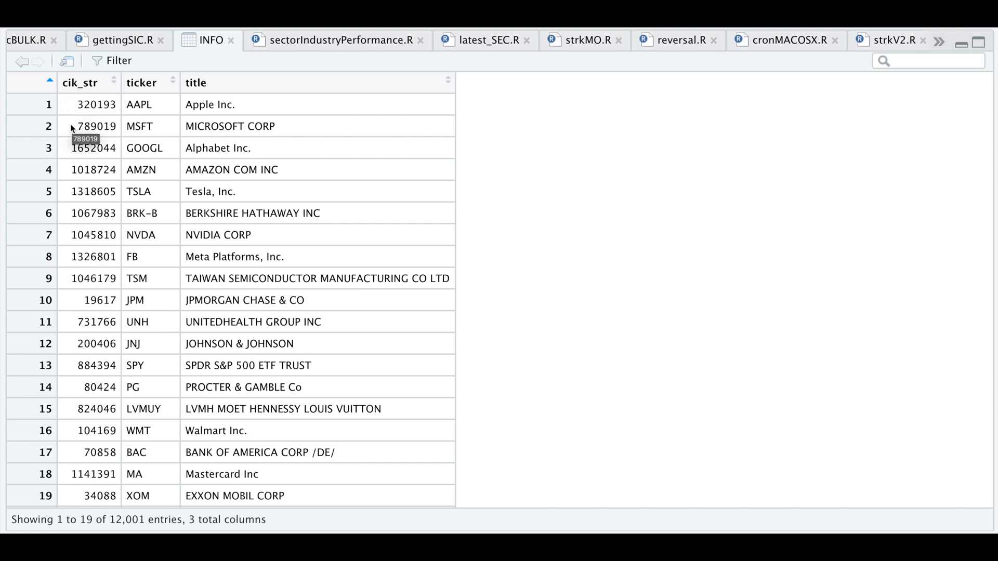
mouse_move(187, 68)
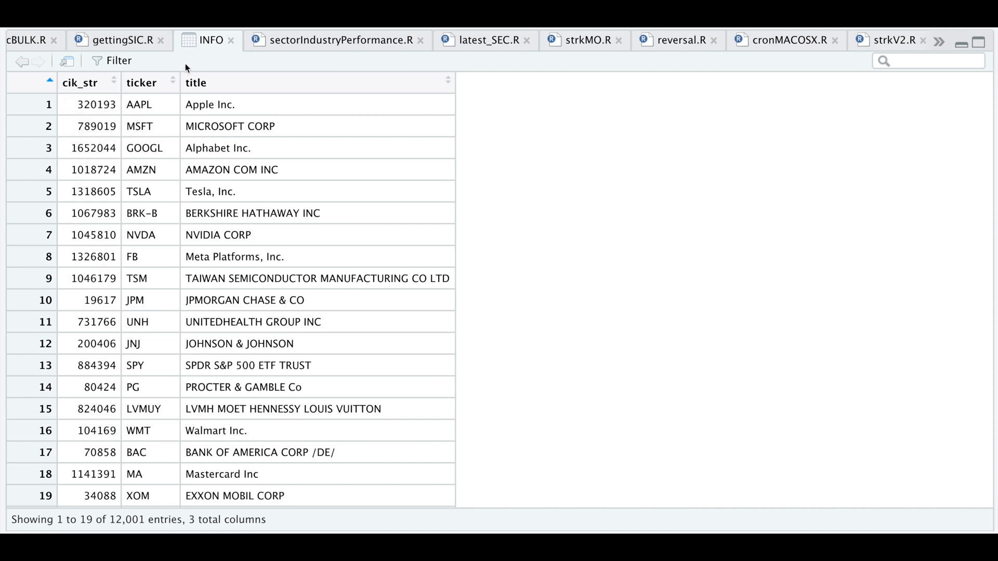
Step: Switch from the INFO data viewer back to the gettingSIC.R script
click(119, 39)
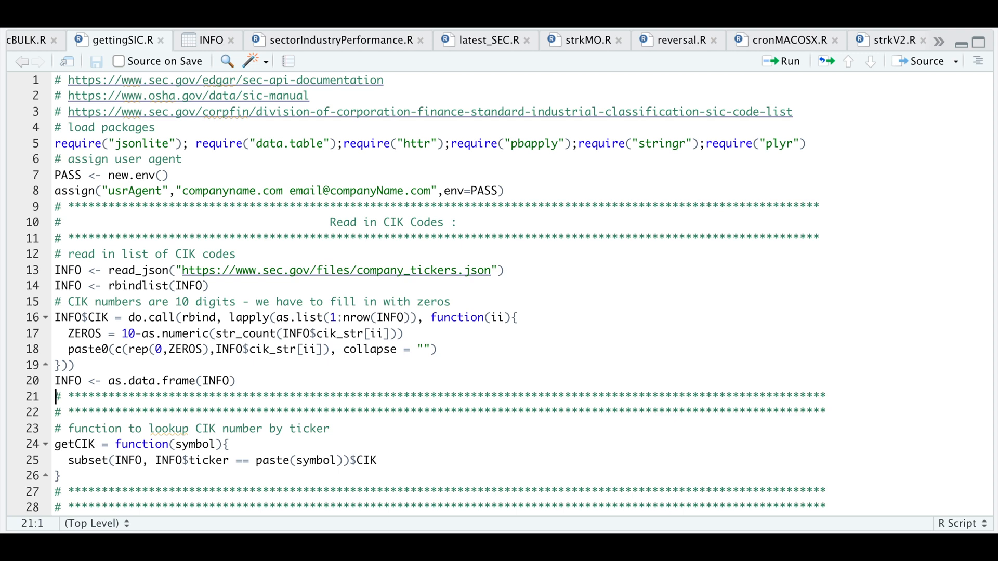
Step: View the INFO table to check its new zero-padded 10-digit CIK column
click(210, 39)
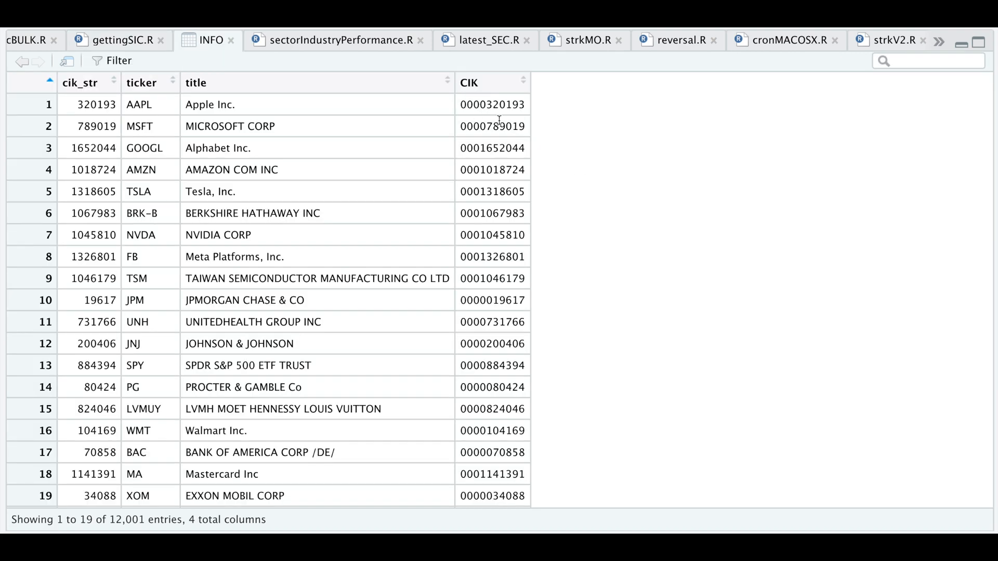
mouse_move(561, 177)
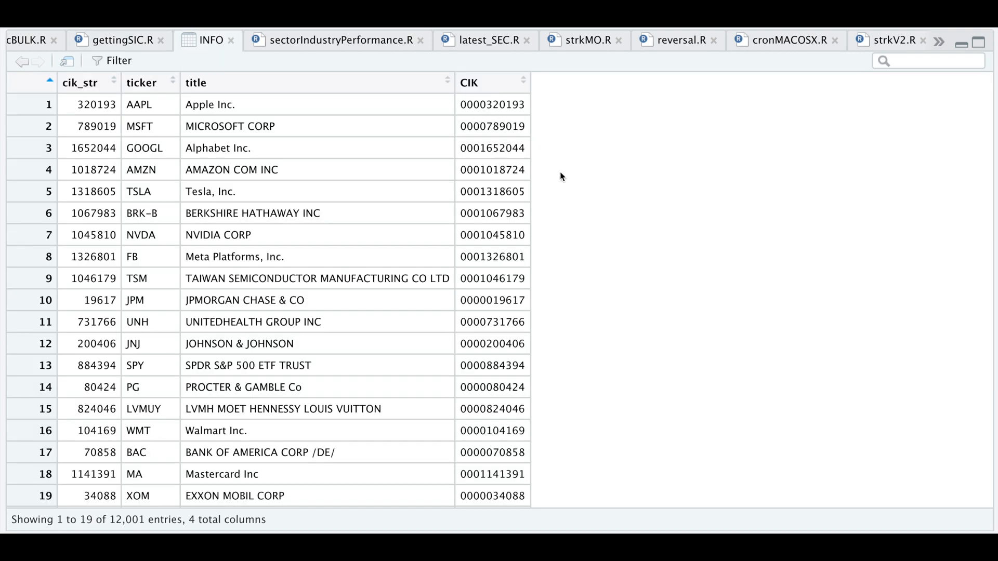
mouse_move(562, 218)
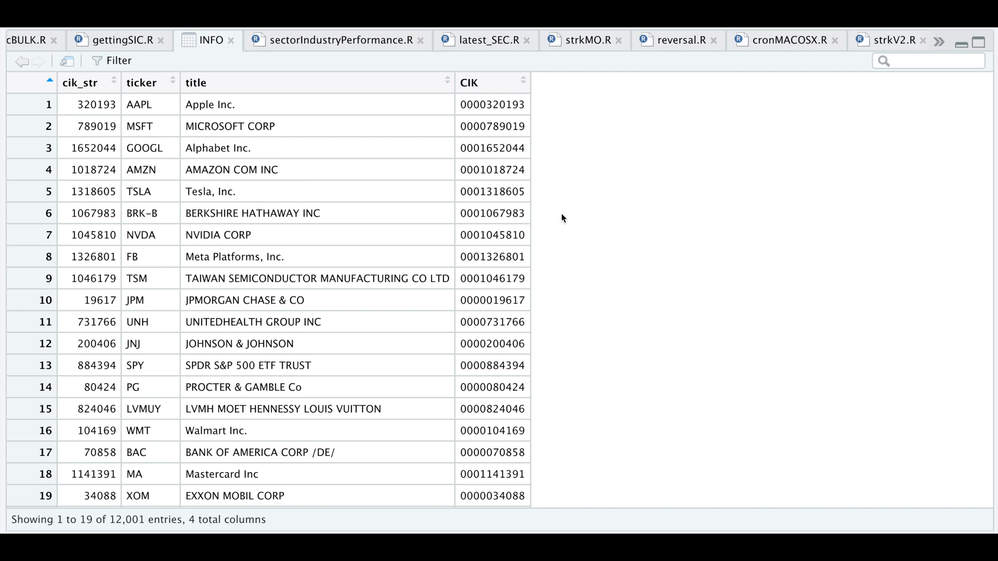
mouse_move(584, 269)
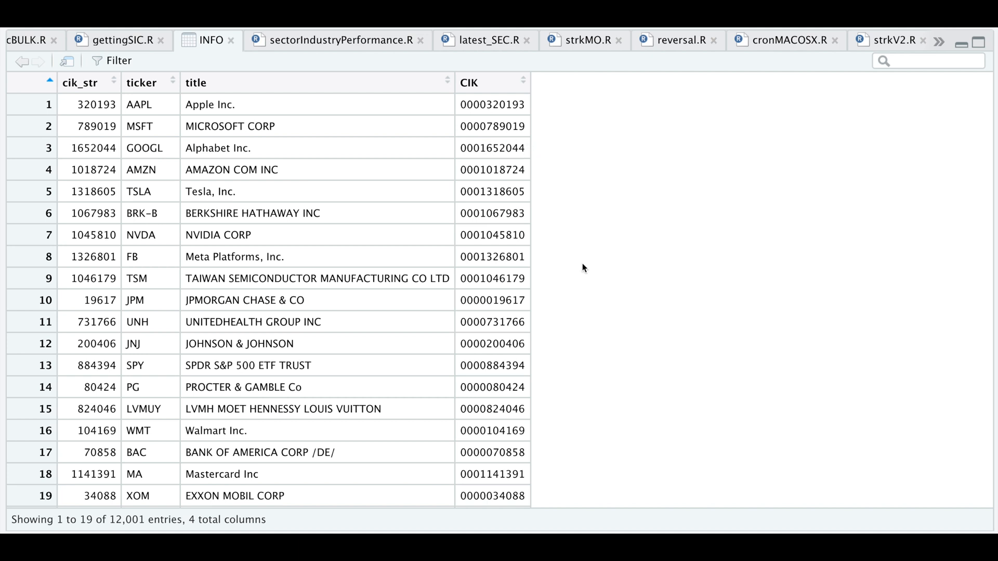
mouse_move(449, 187)
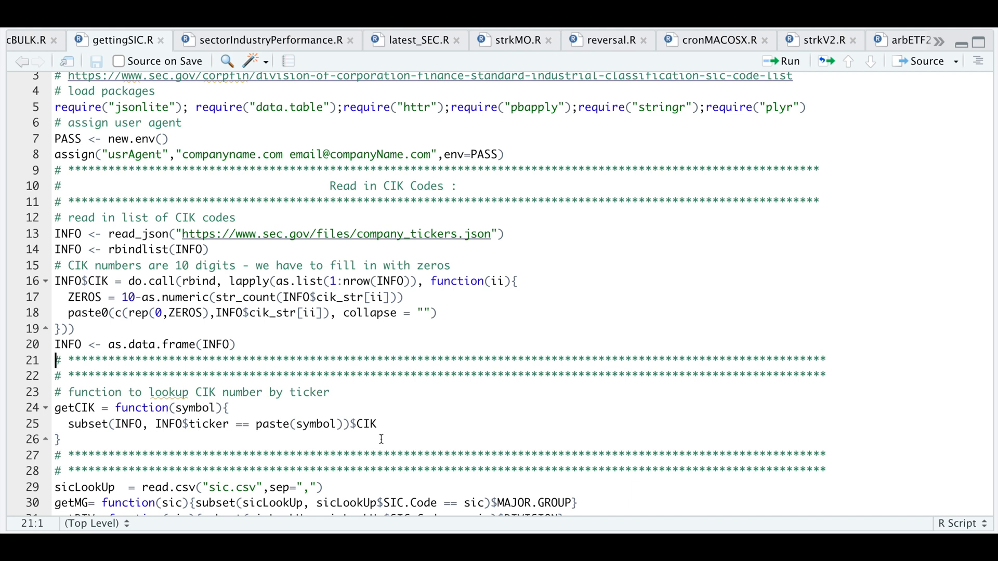
mouse_move(856, 86)
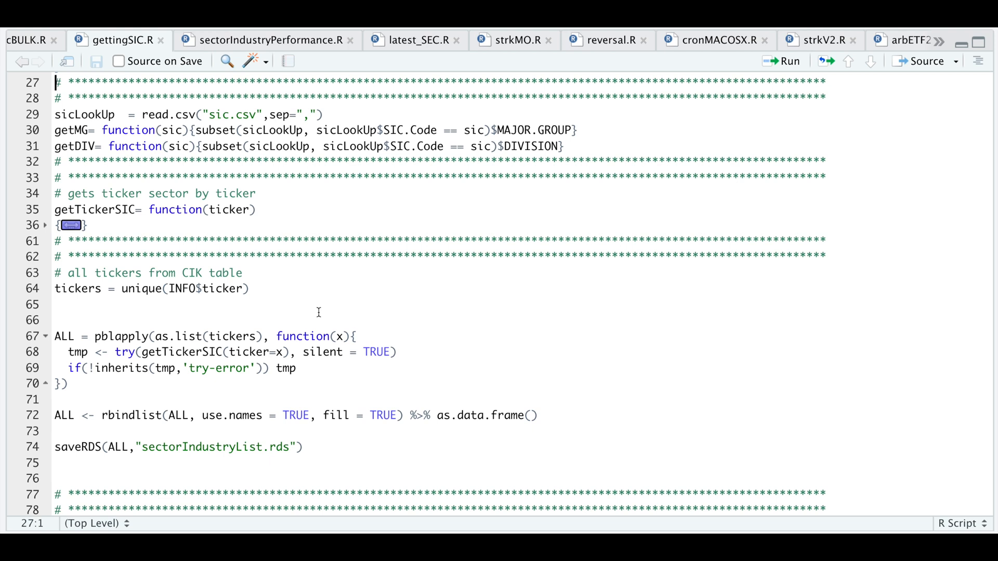
mouse_move(540, 131)
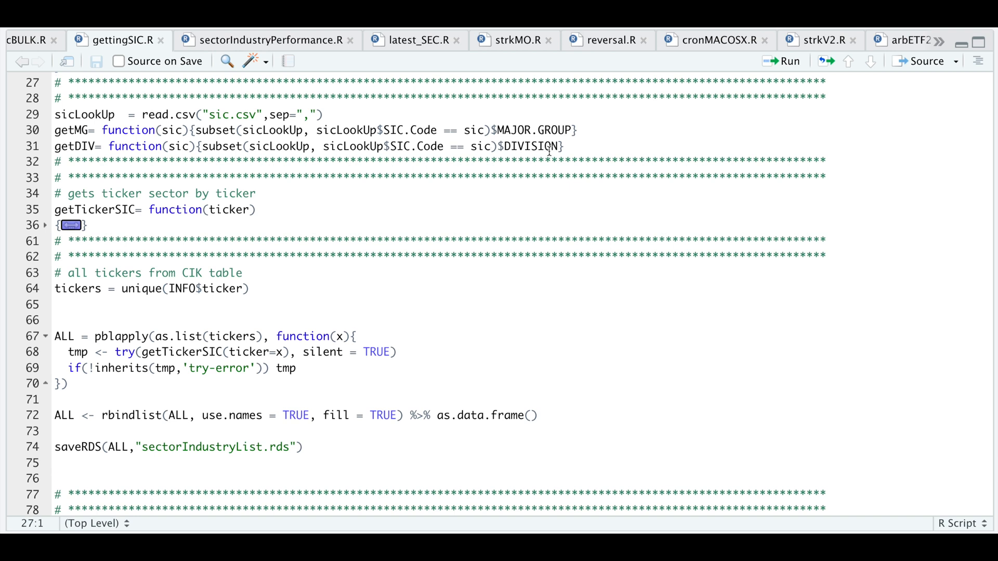
Step: Run the read.csv("sic.csv") line to create sicLookUp
click(324, 114)
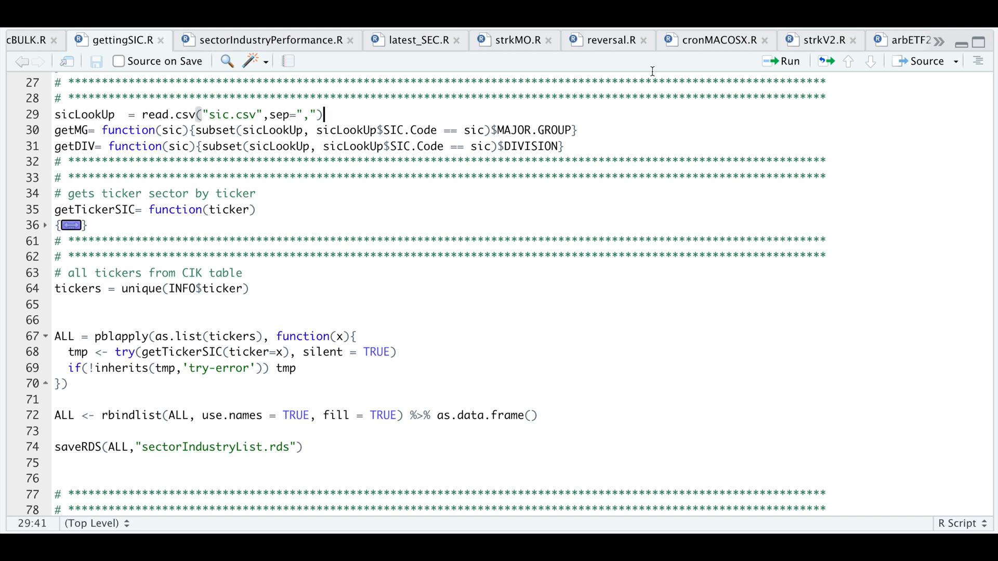
click(169, 133)
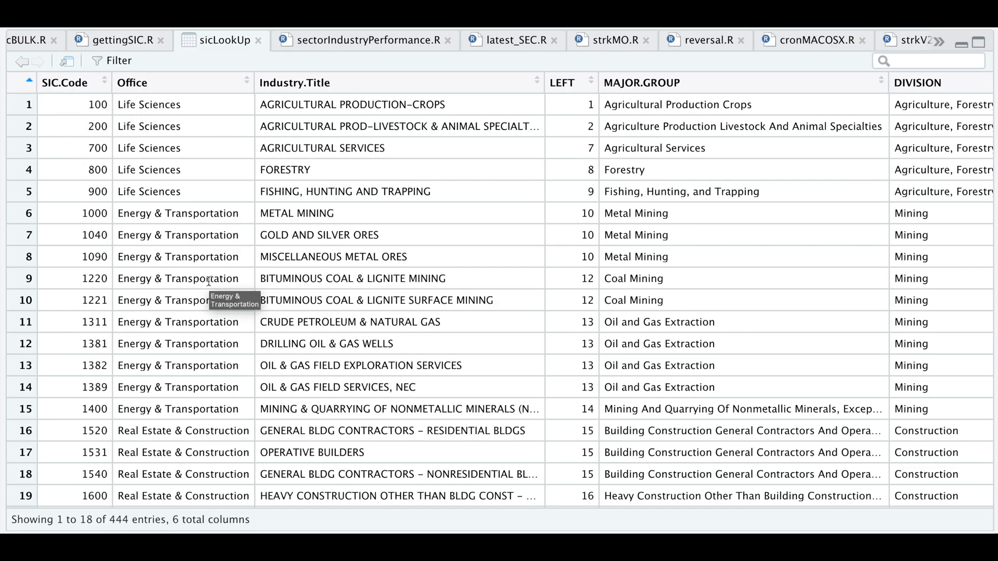
Step: Scroll right to the MAJOR.GROUP and DIVISION columns, then return to gettingSIC.R
scroll(right, 3)
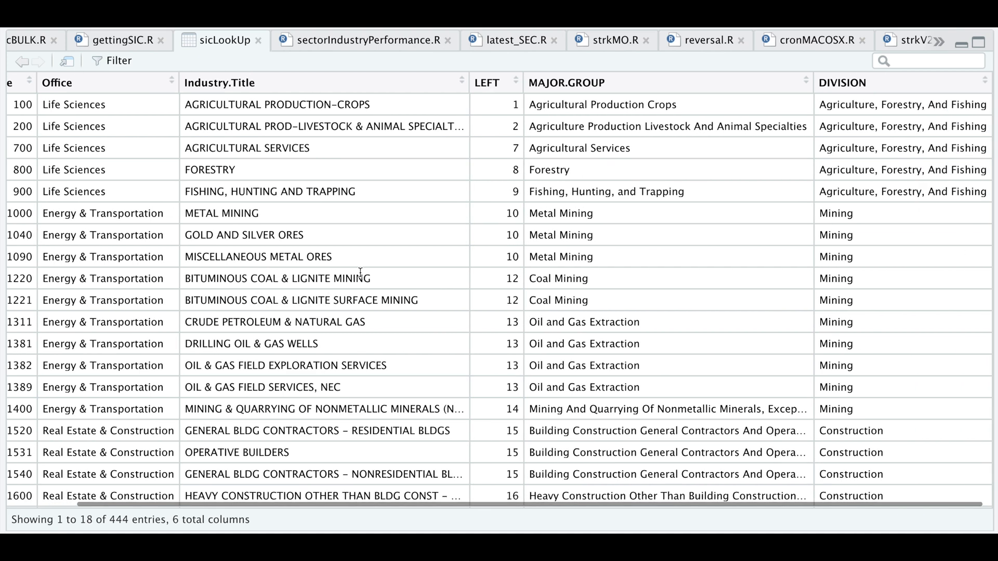
mouse_move(831, 256)
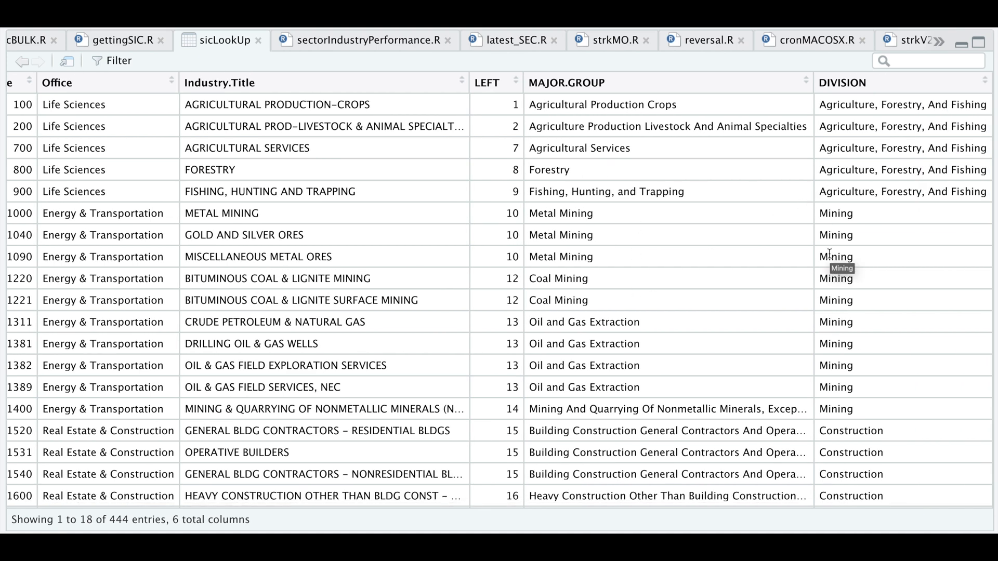
mouse_move(743, 336)
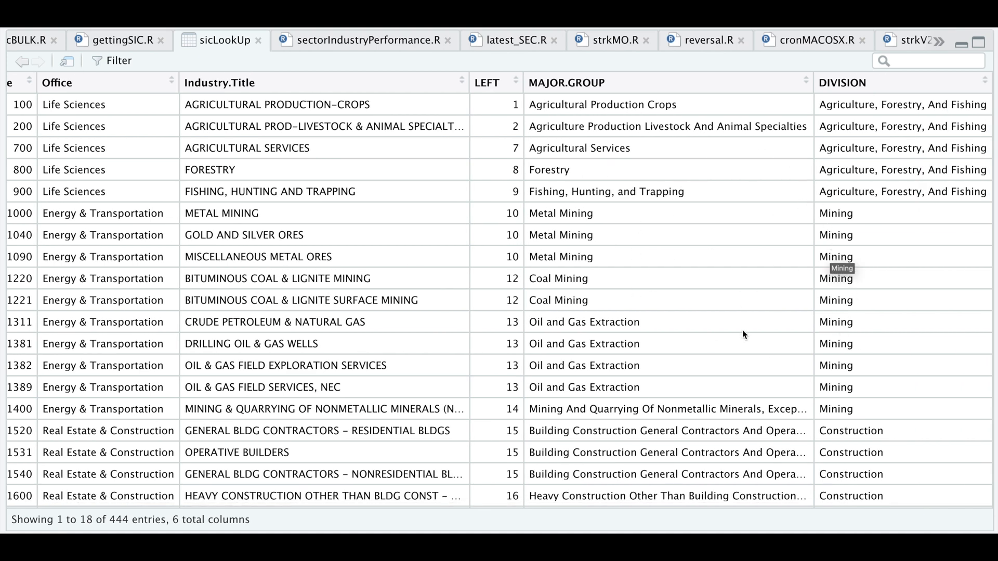
click(118, 40)
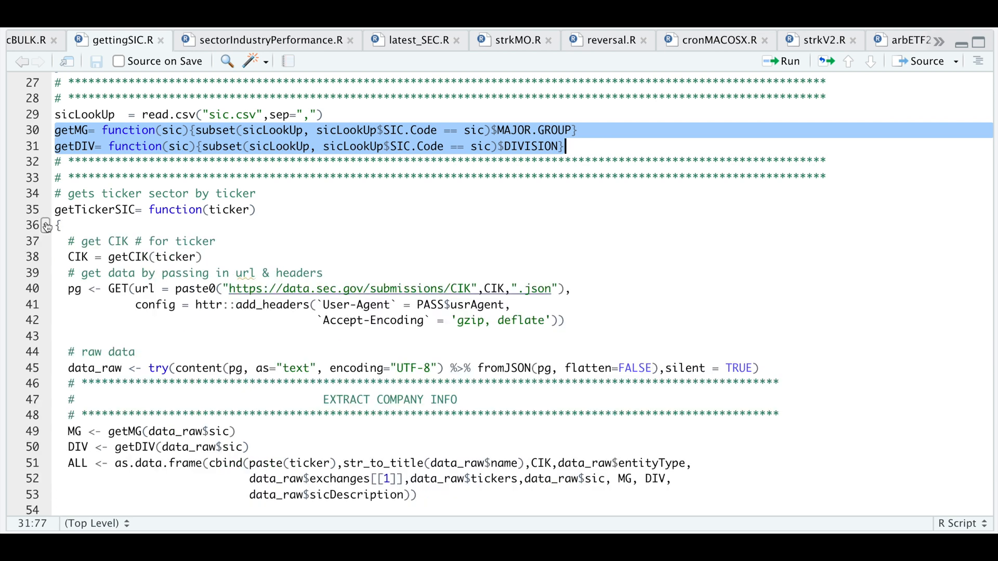
Step: Expand getTickerSIC and move through its CIK lookup lines to the raw data line
scroll(down, 3)
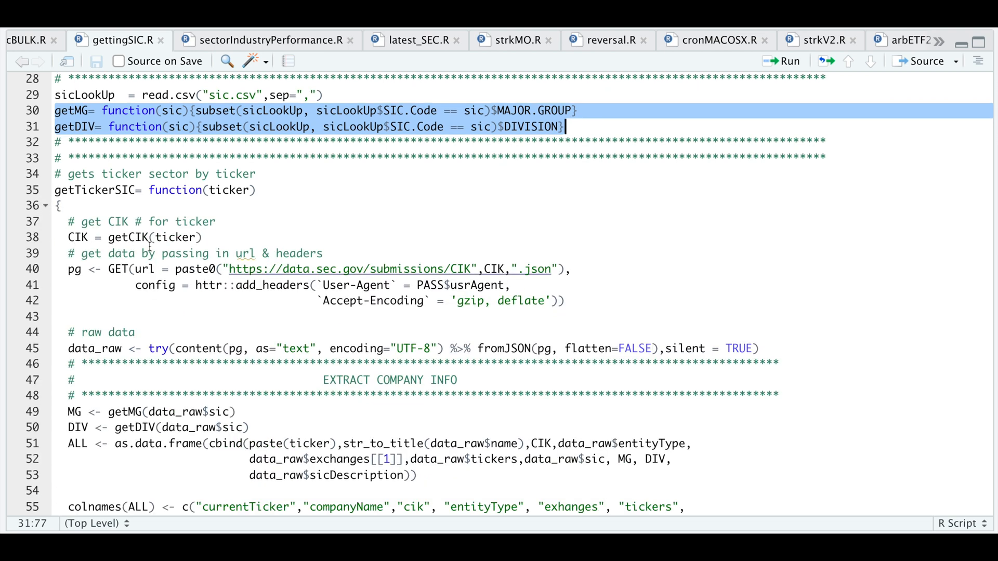
mouse_move(172, 231)
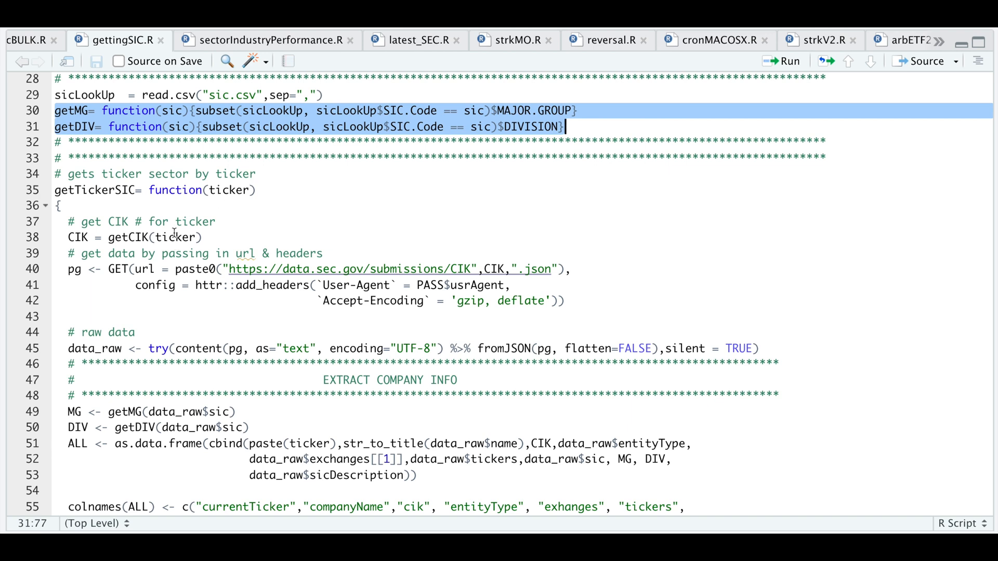
mouse_move(304, 295)
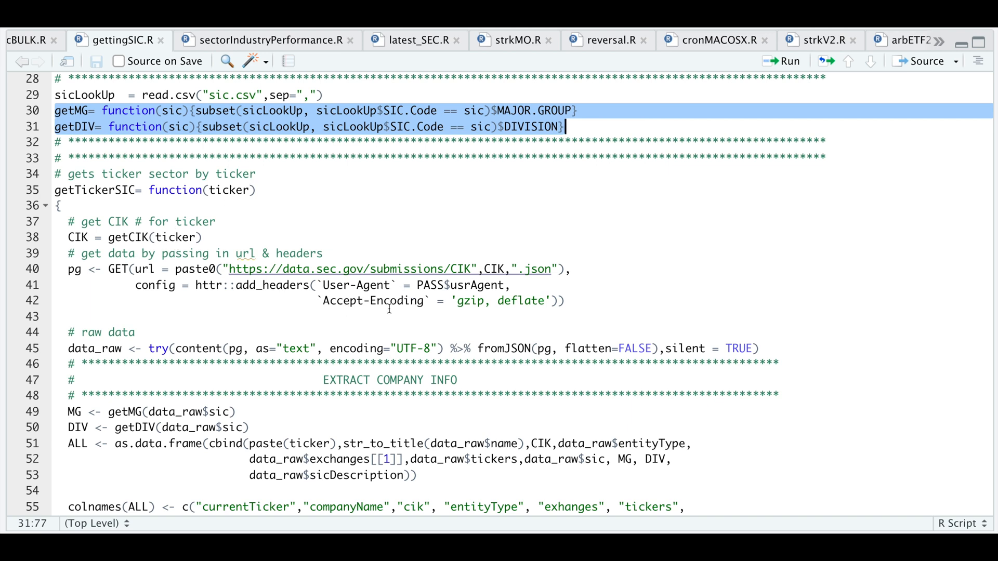
mouse_move(426, 414)
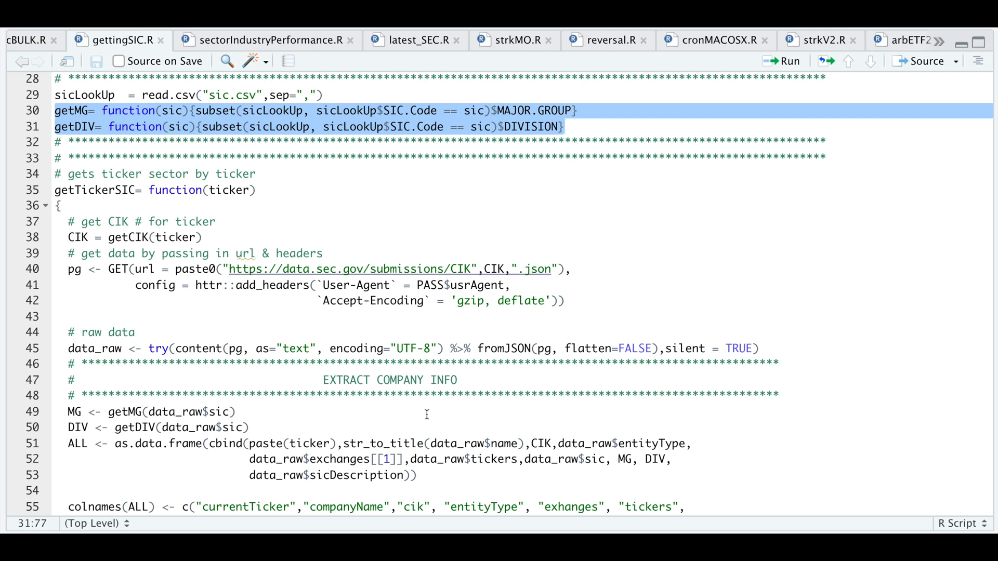
click(564, 127)
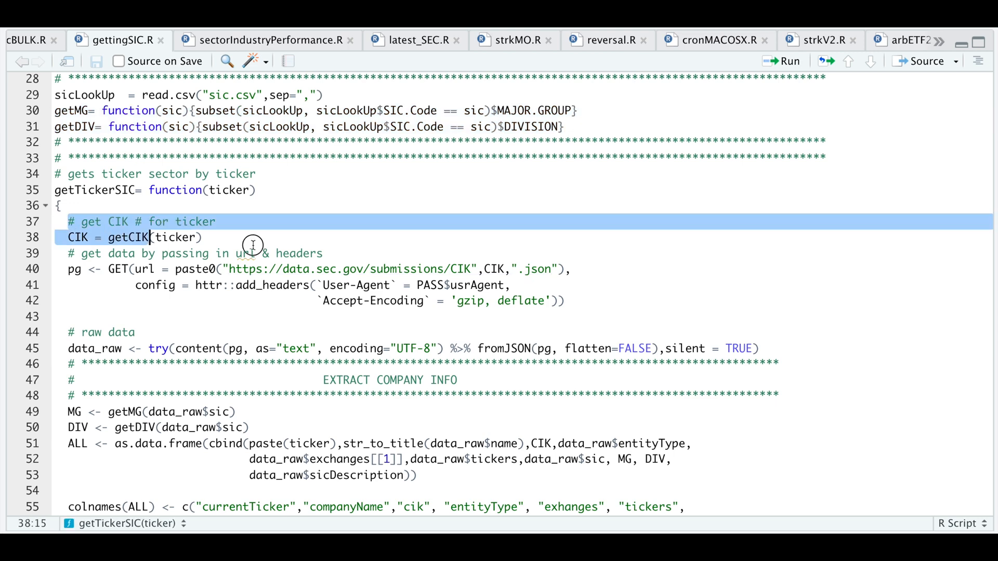
click(759, 348)
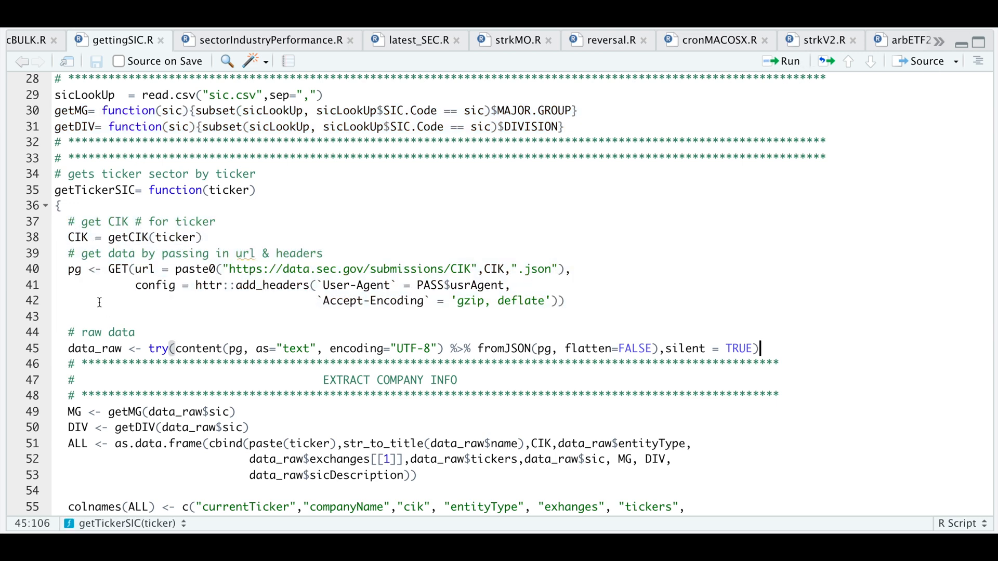
mouse_move(100, 357)
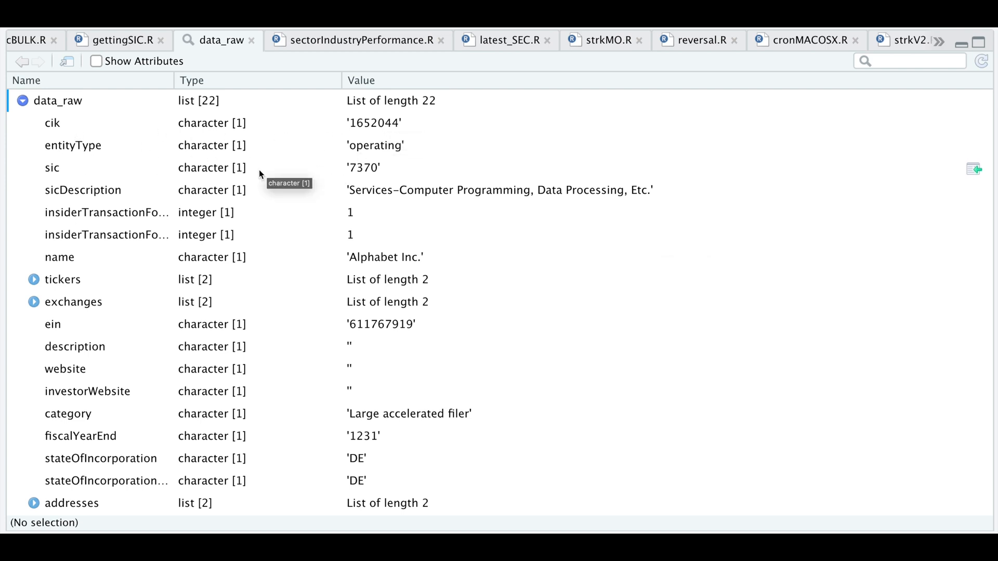
mouse_move(336, 196)
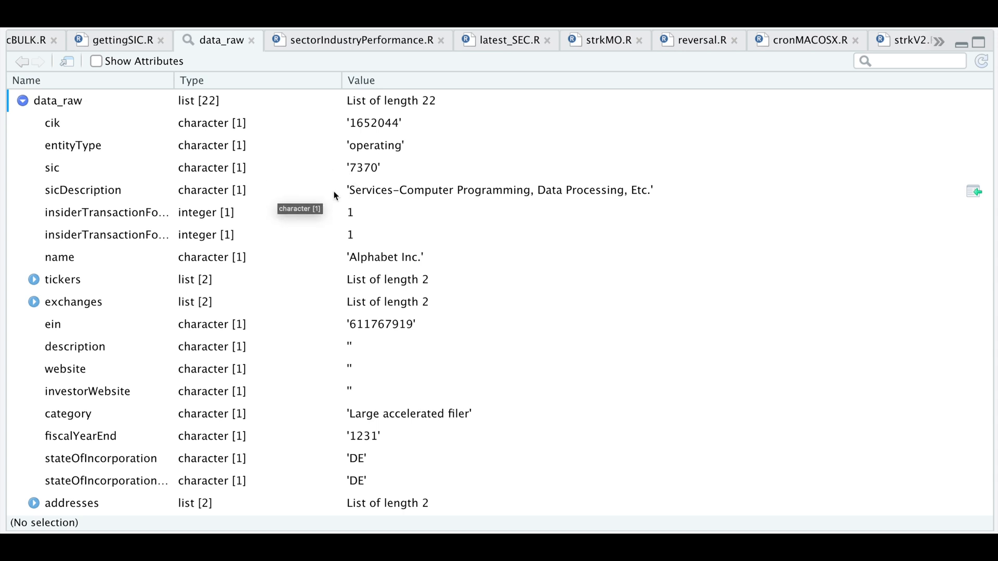
mouse_move(108, 224)
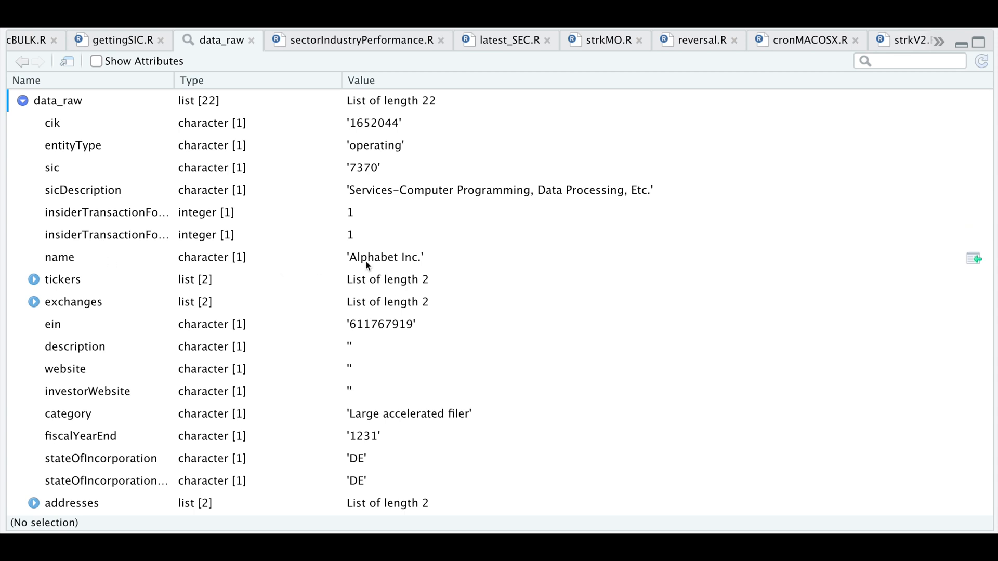
click(33, 280)
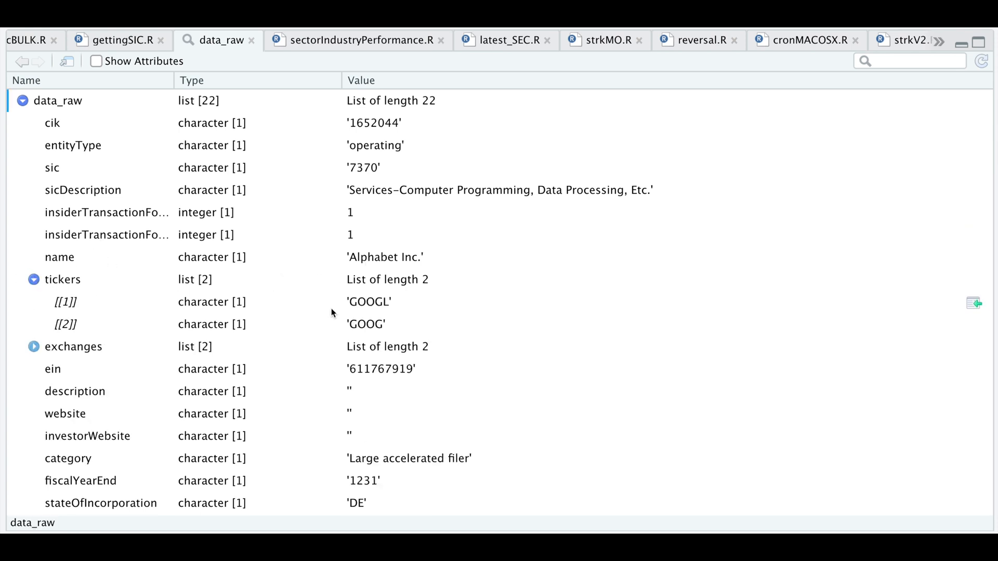
mouse_move(392, 321)
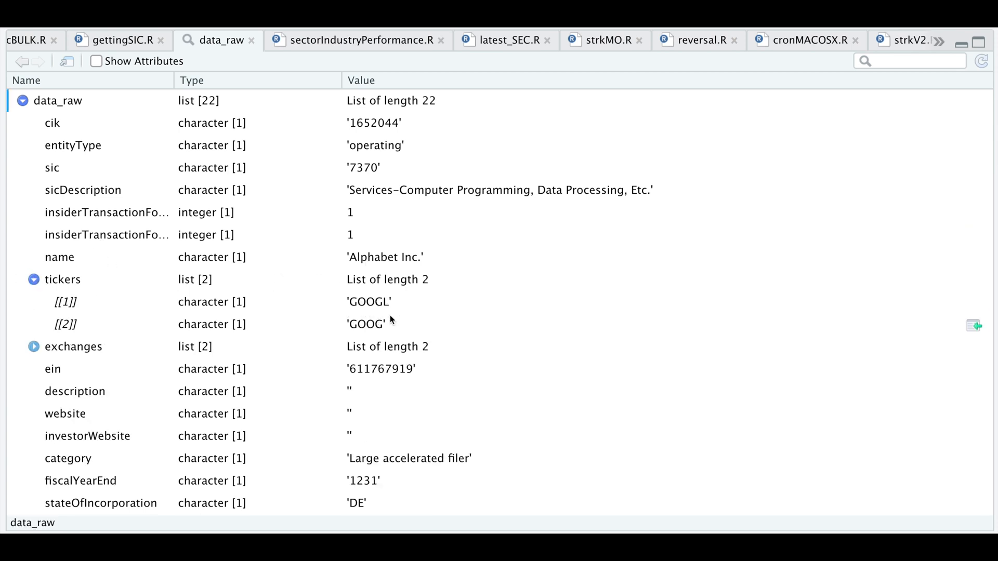
click(32, 346)
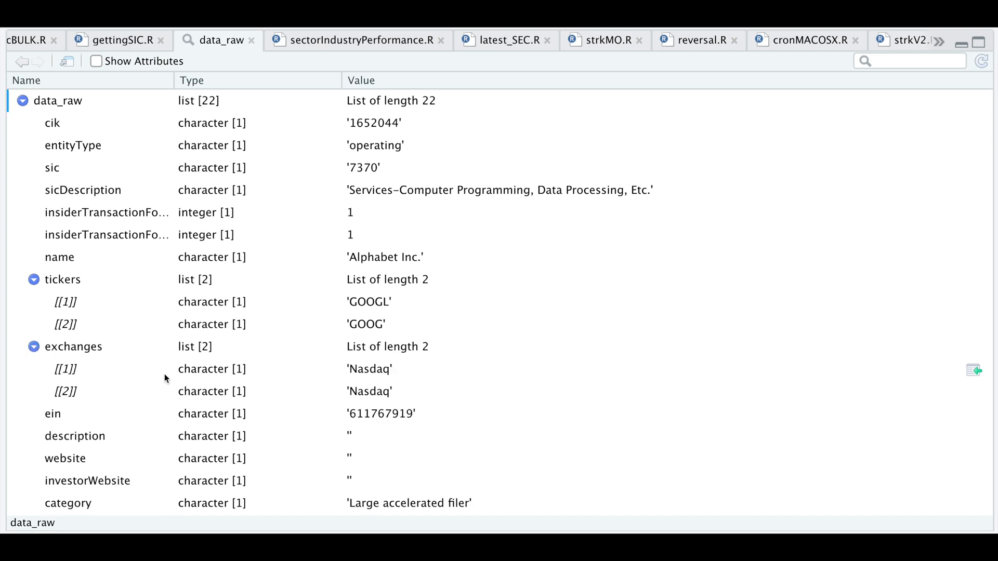
scroll(down, 3)
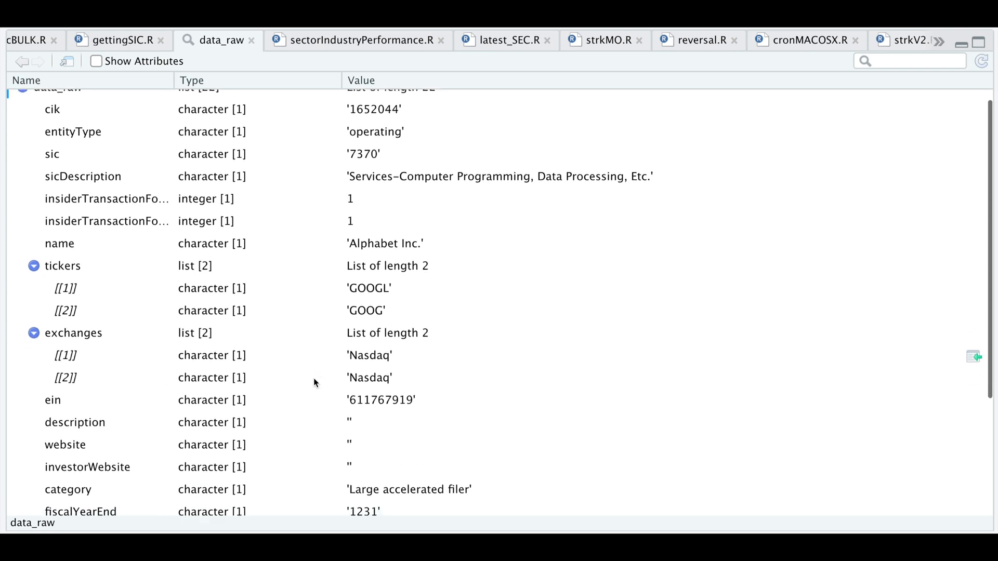
scroll(down, 3)
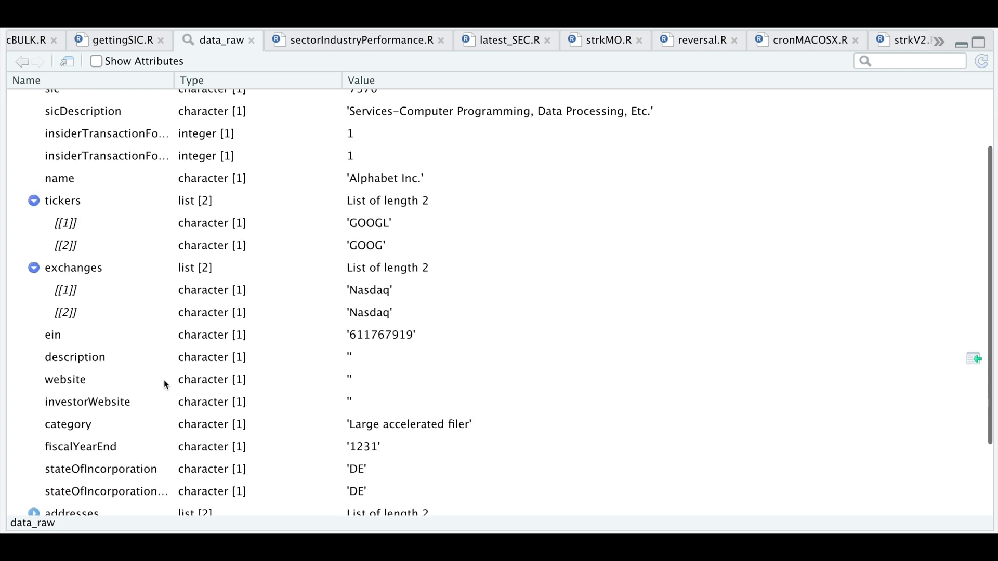
scroll(down, 3)
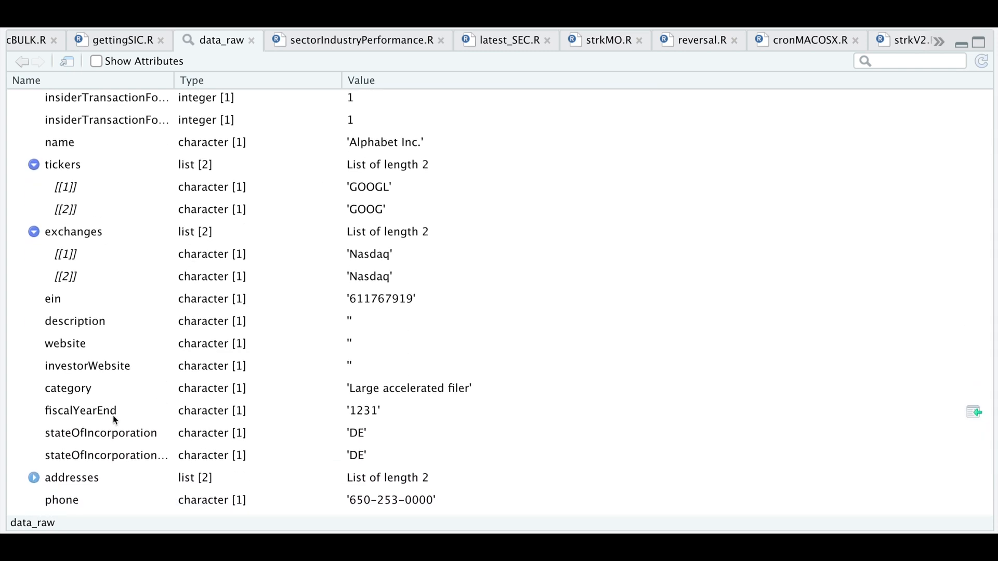
scroll(down, 3)
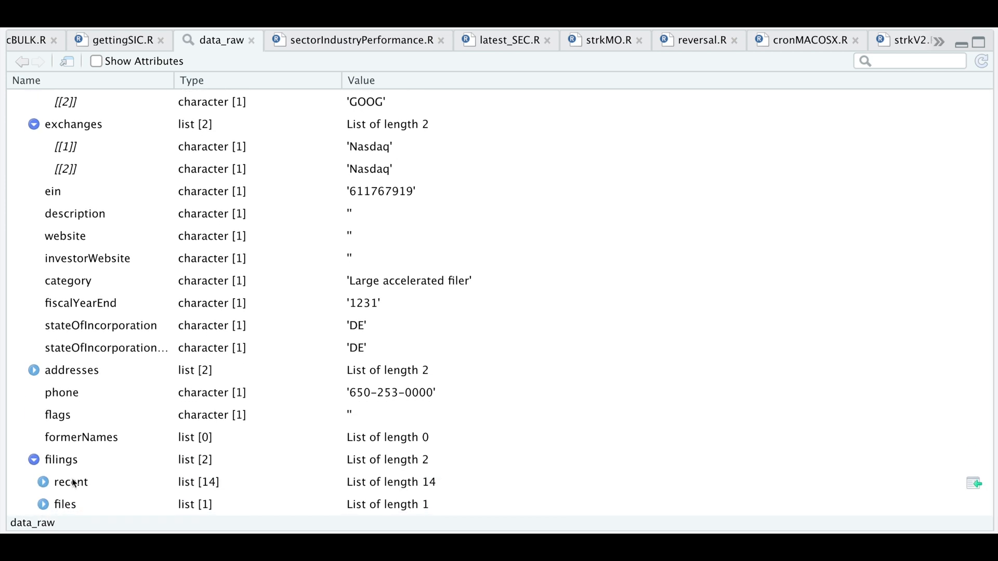
click(43, 482)
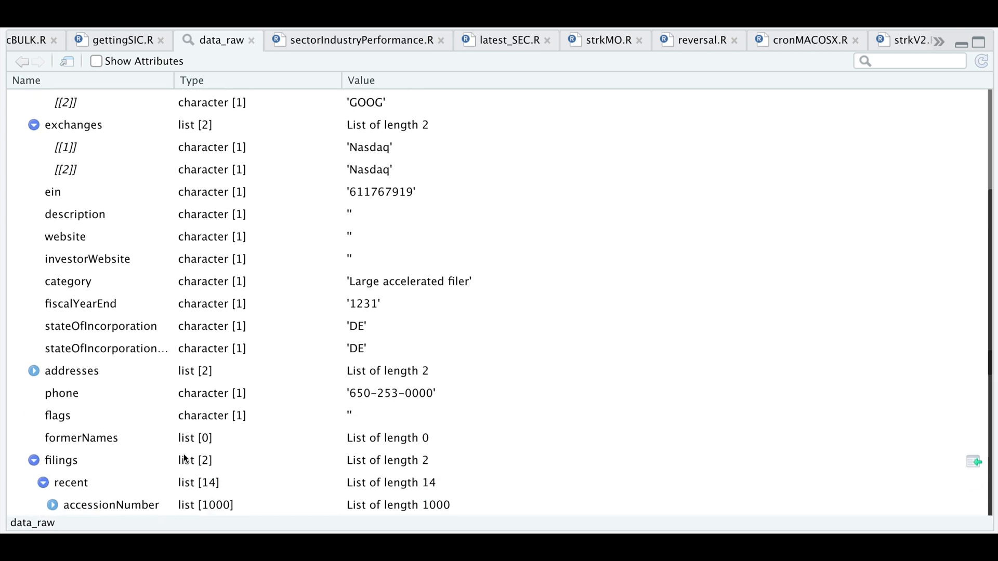
scroll(down, 3)
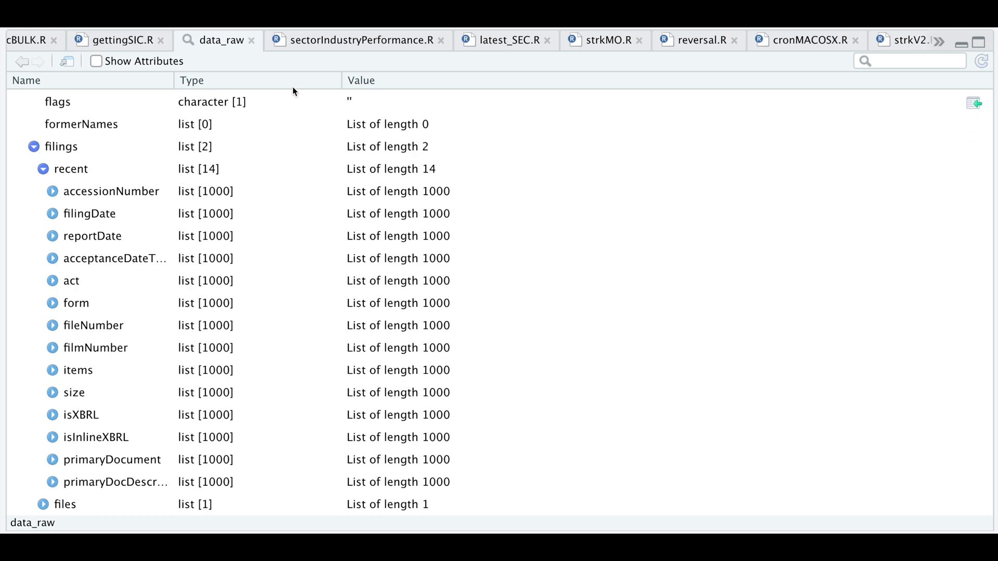
click(118, 40)
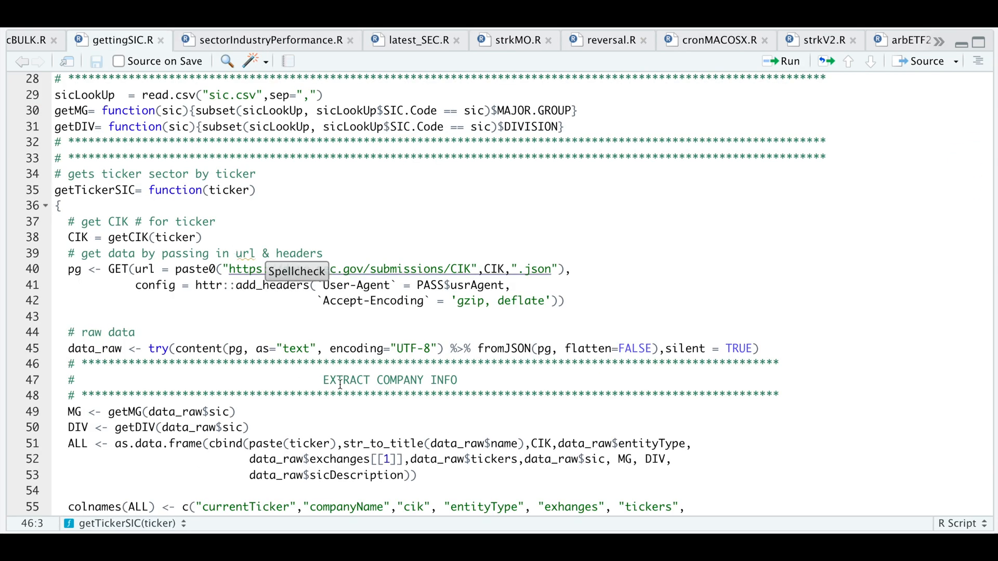
scroll(down, 3)
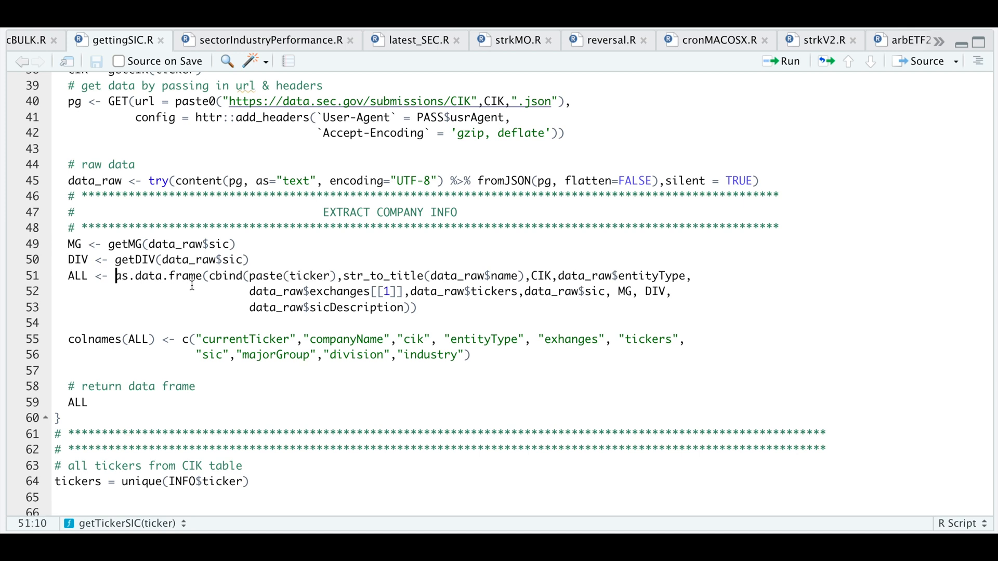
mouse_move(483, 276)
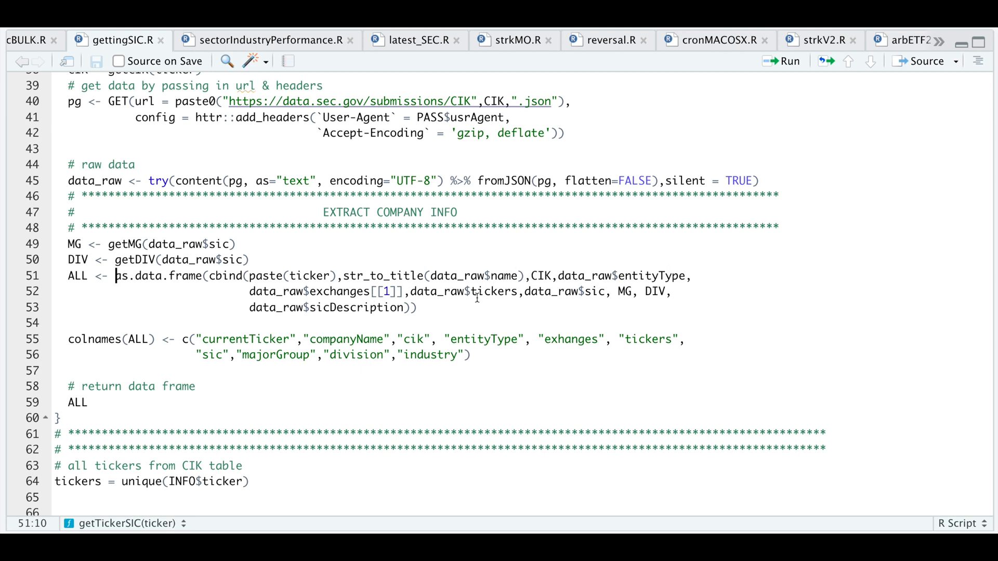
mouse_move(601, 301)
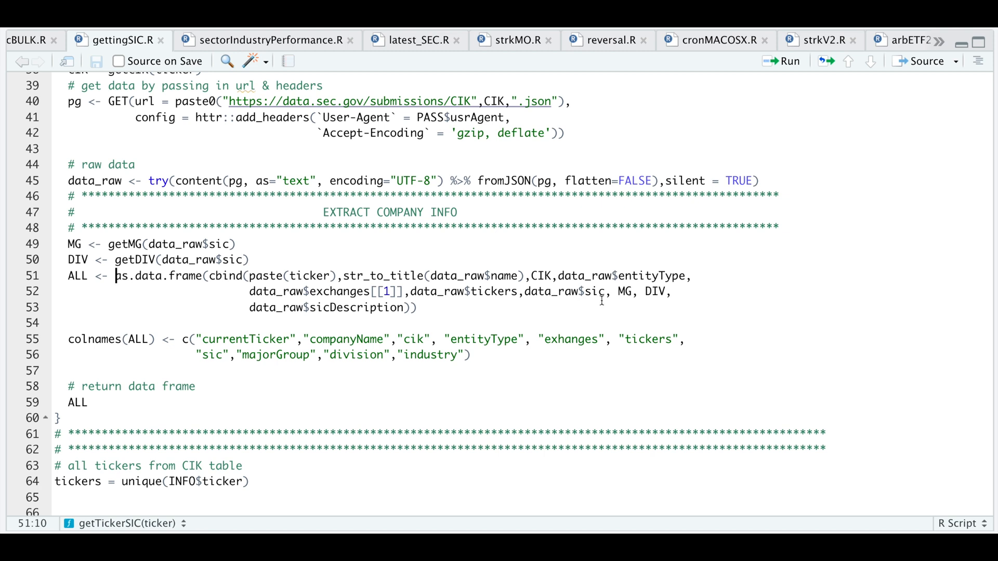
mouse_move(473, 325)
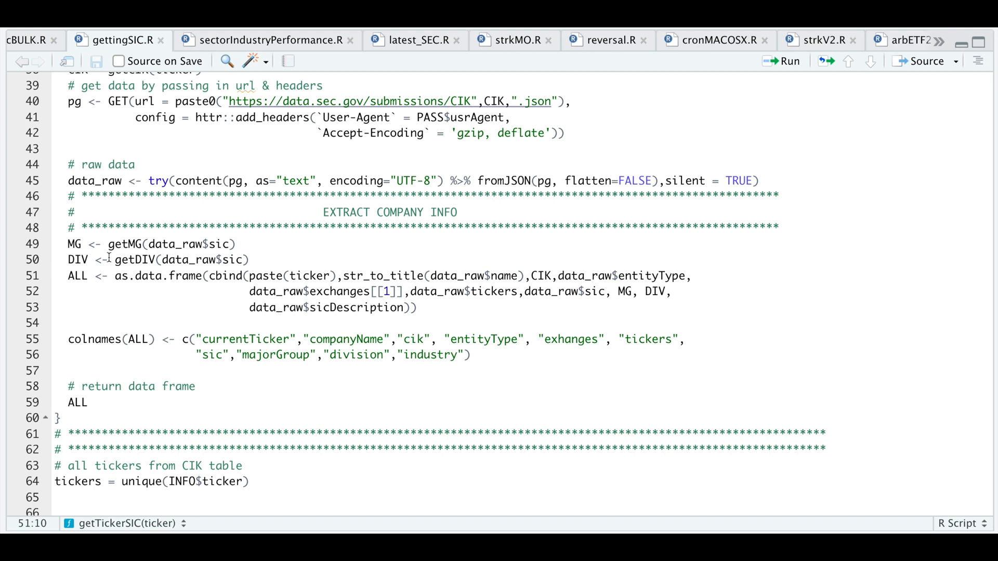
drag(68, 244, 416, 308)
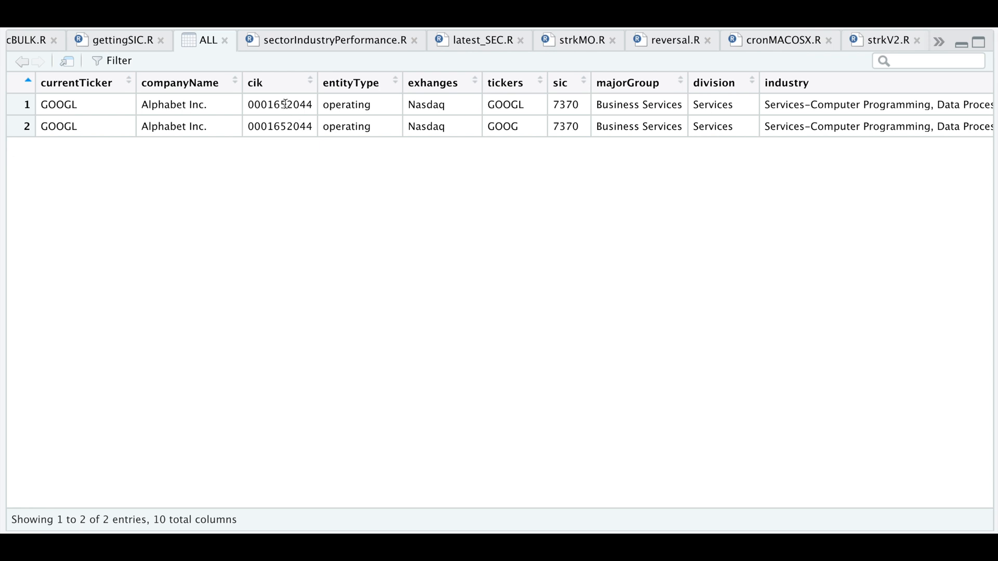
Step: Close the ALL table view and return to the gettingSIC.R script
click(118, 40)
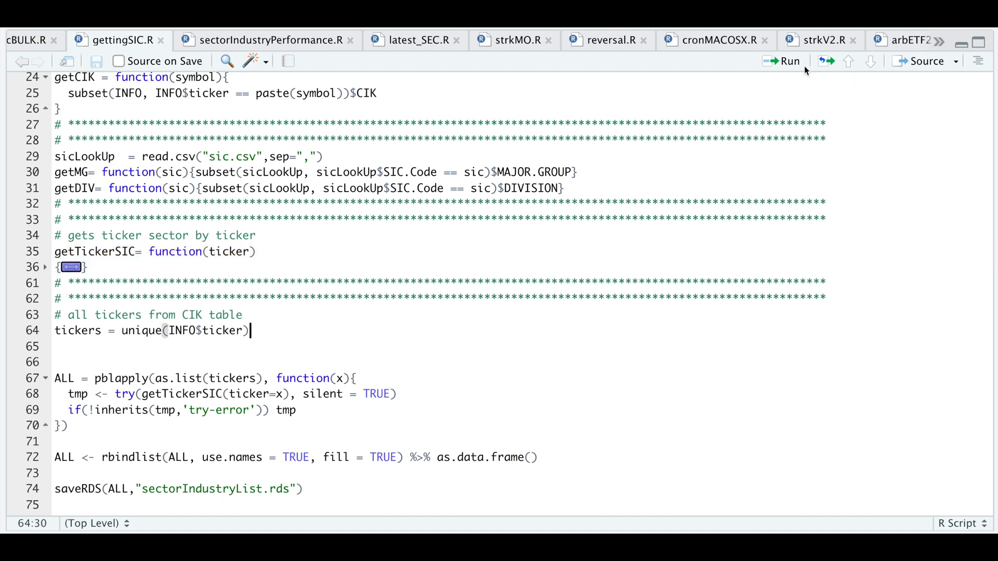
Step: Place the cursor at the pblapply loop that gathers data for all tickers
click(57, 378)
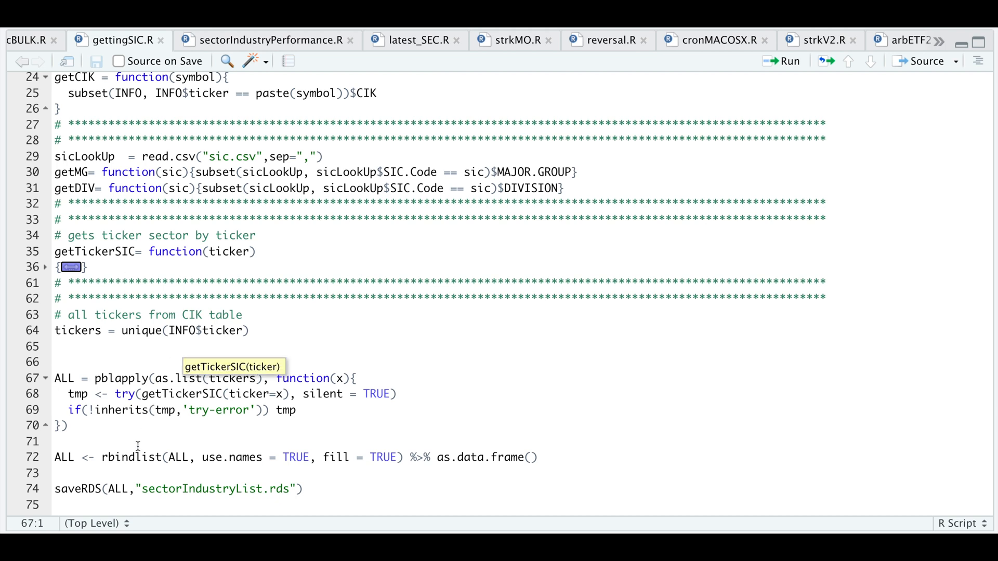
mouse_move(332, 470)
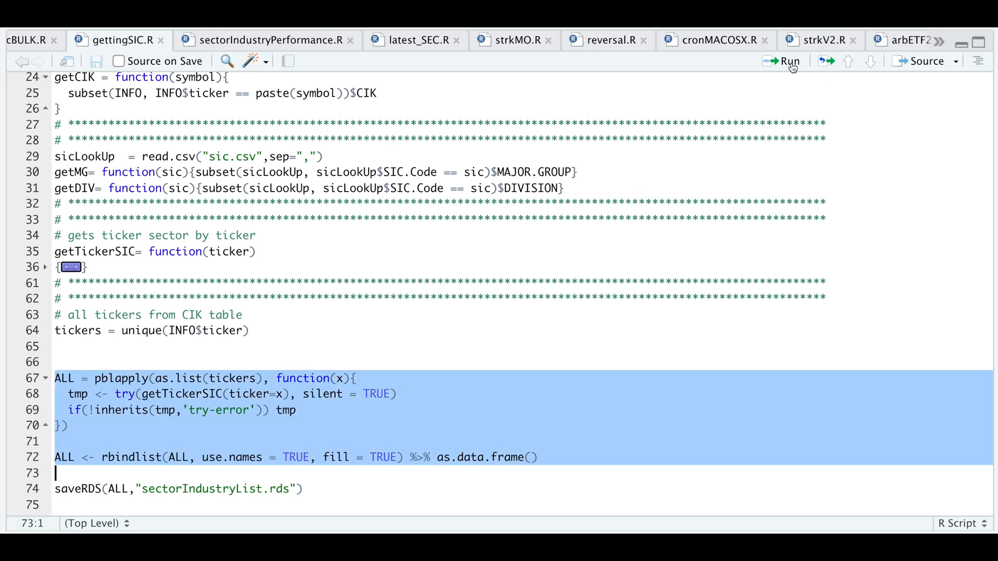
mouse_move(540, 435)
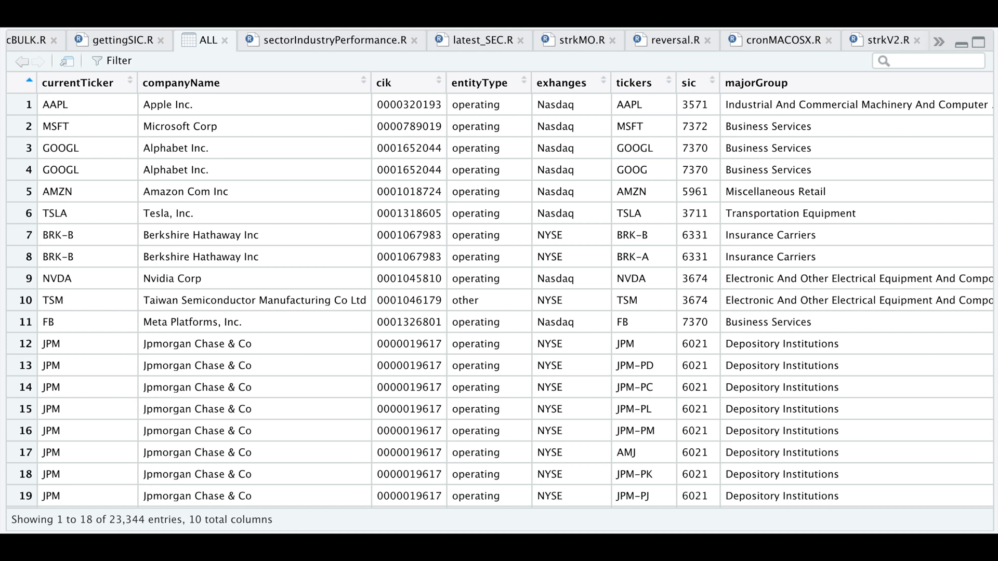
mouse_move(100, 365)
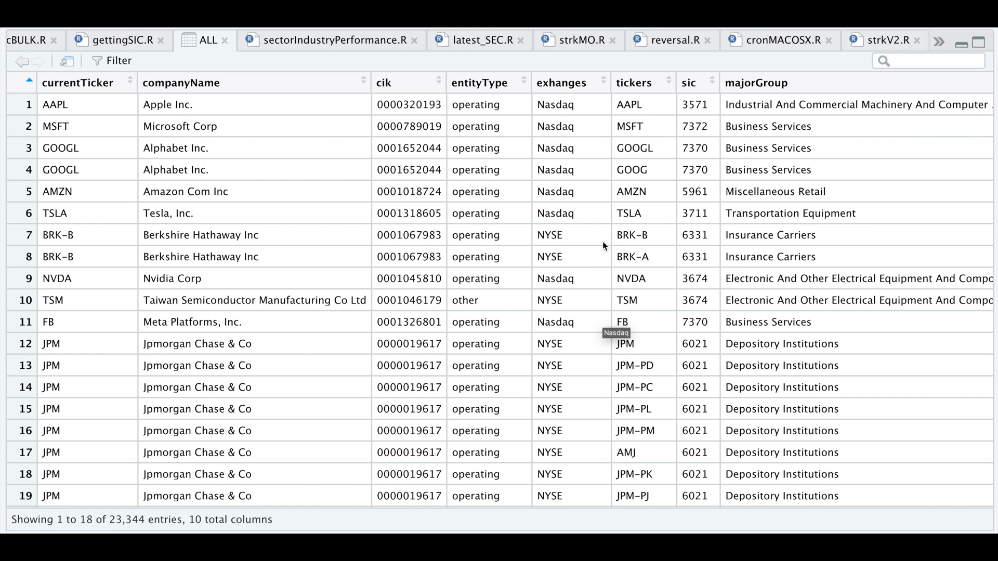
mouse_move(604, 246)
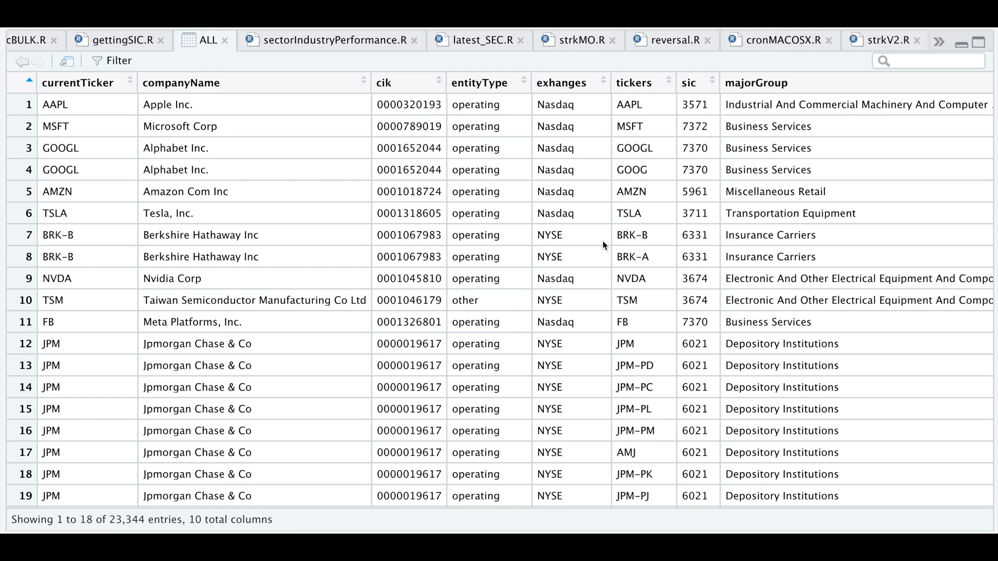
mouse_move(607, 374)
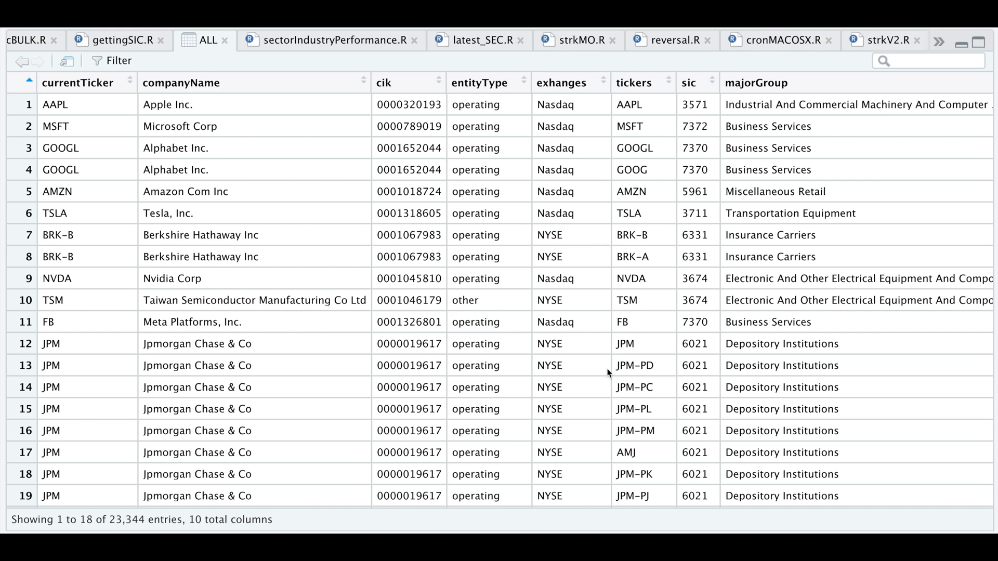